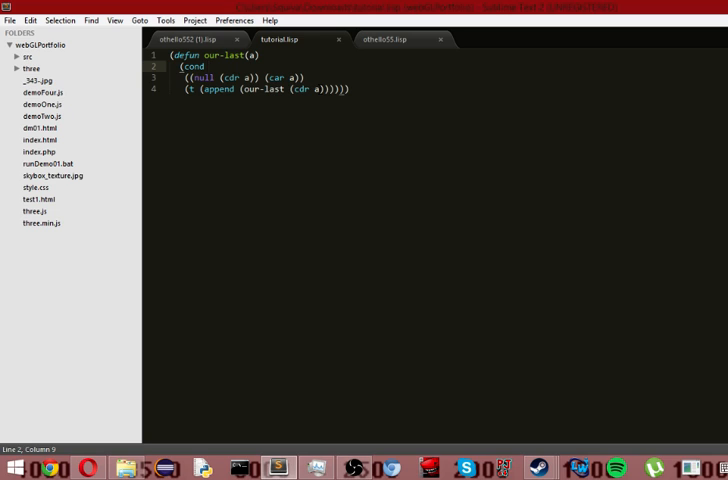
- Review the four-line recursive our-last cond definition in tutorial.lisp line by line
click(205, 66)
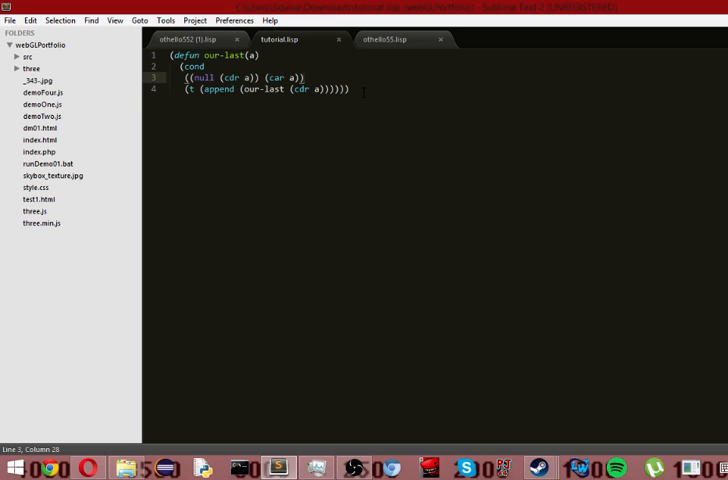
click(205, 67)
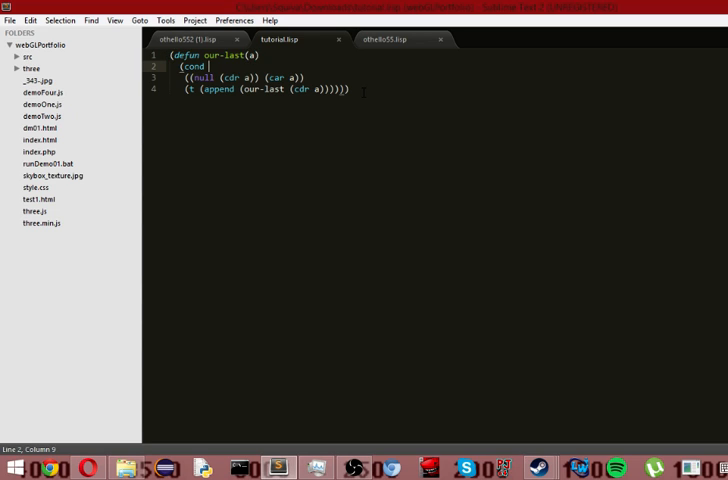
click(300, 94)
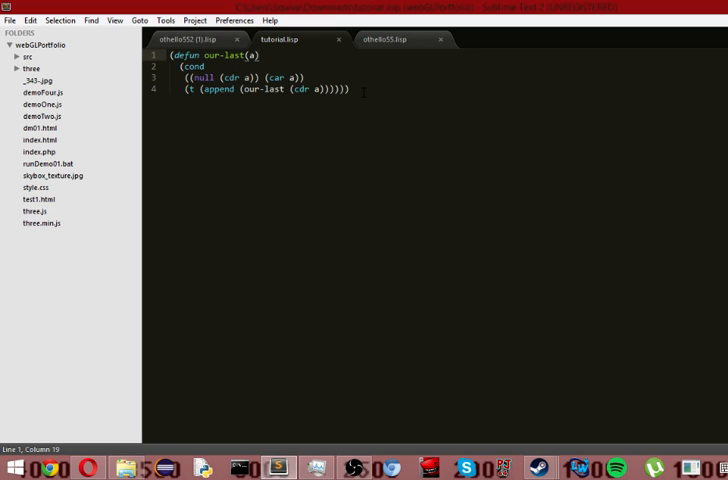
mouse_move(591, 213)
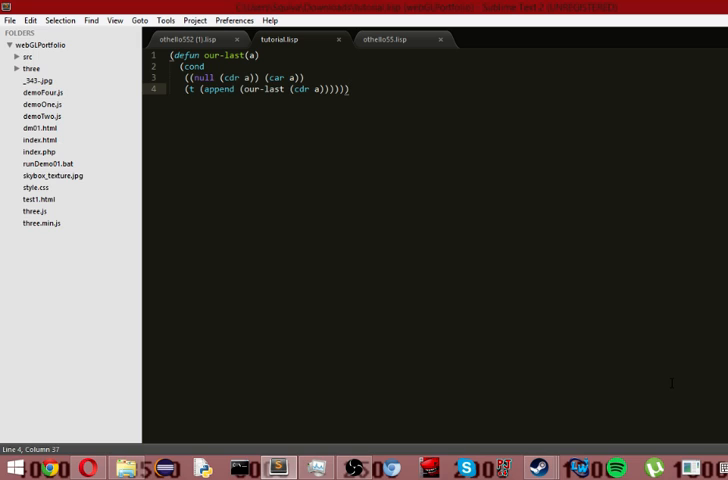
mouse_move(517, 347)
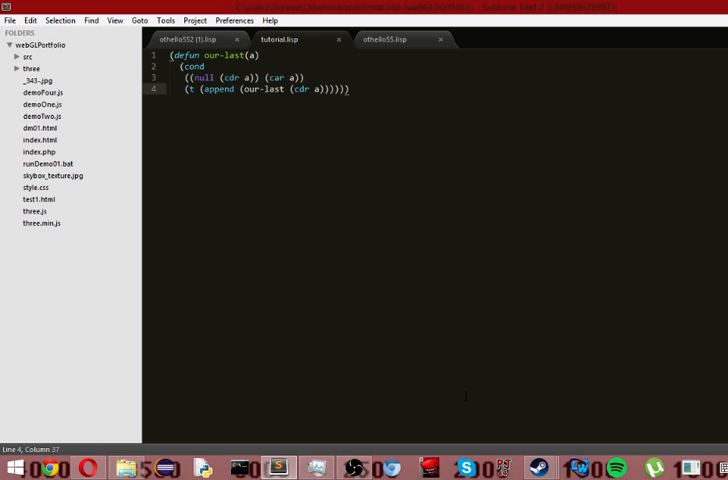
mouse_move(664, 414)
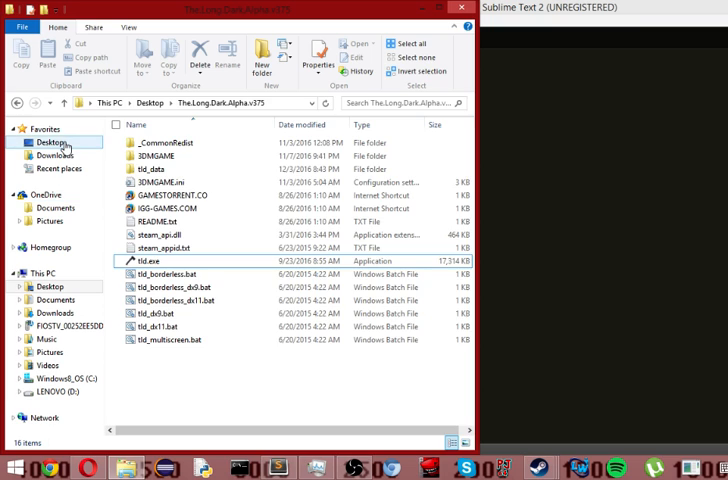
- Launch wx86cl.exe from the Desktop's ccl folder to get a Clozure Common Lisp prompt
click(50, 141)
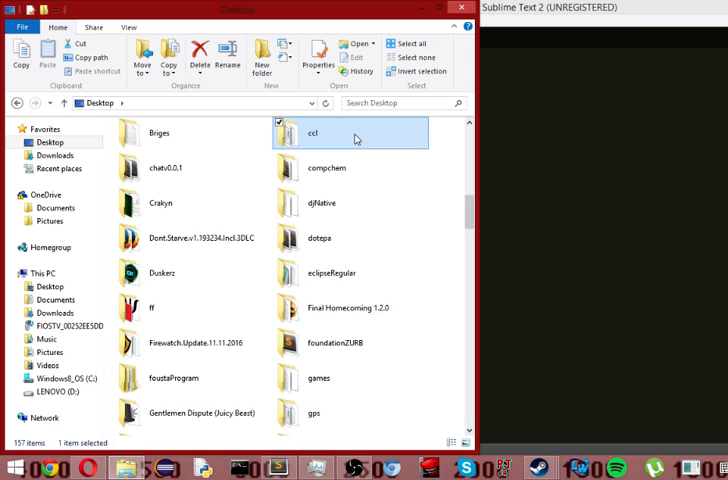
double_click(300, 133)
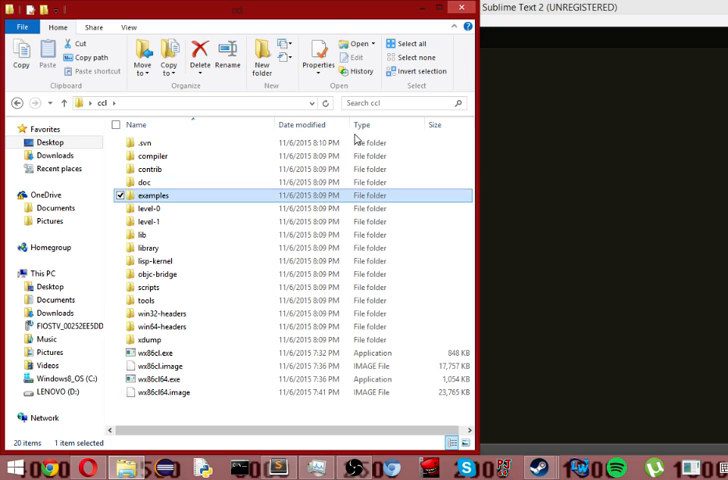
click(160, 353)
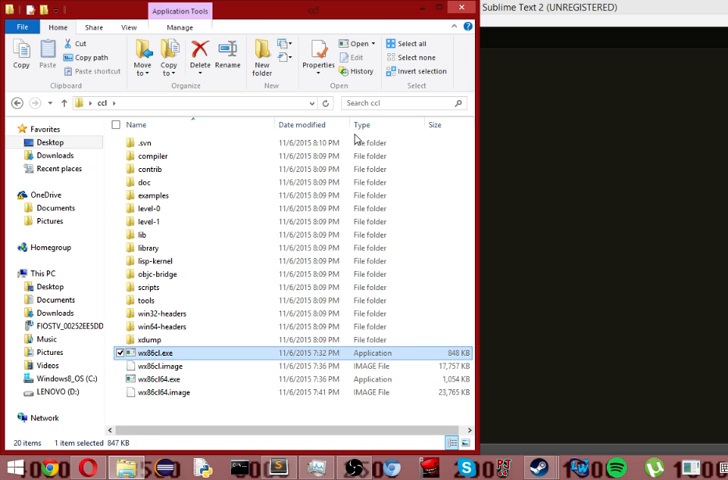
double_click(155, 352)
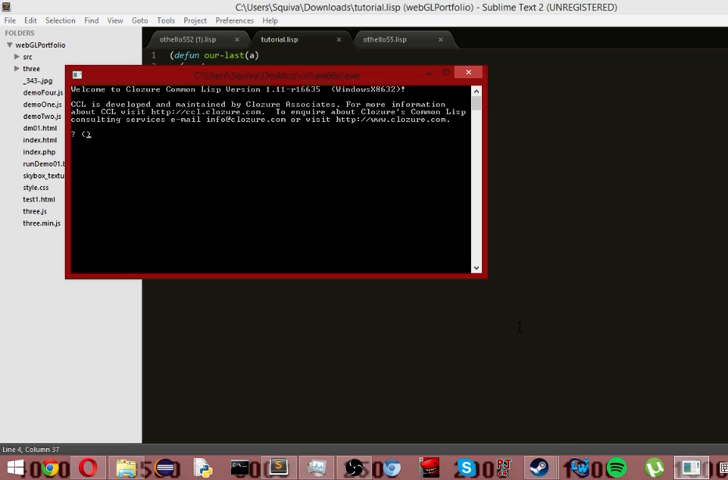
- Run (load "~/Downloads/tutorial.lisp"), hit an end-of-file error, and close the console
text((lo)
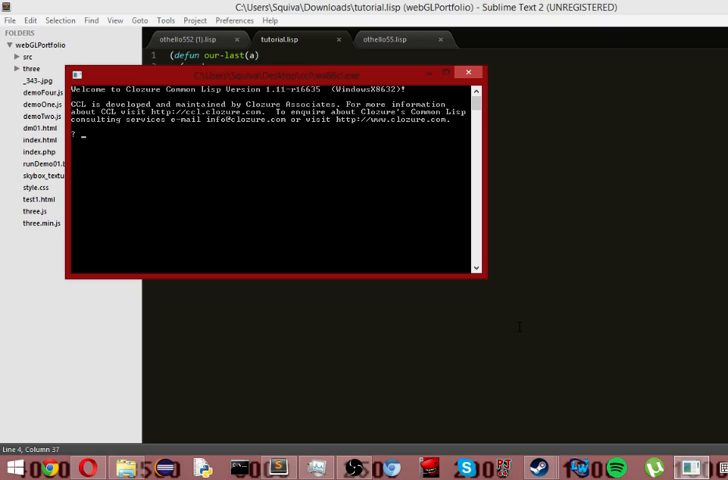
text(())
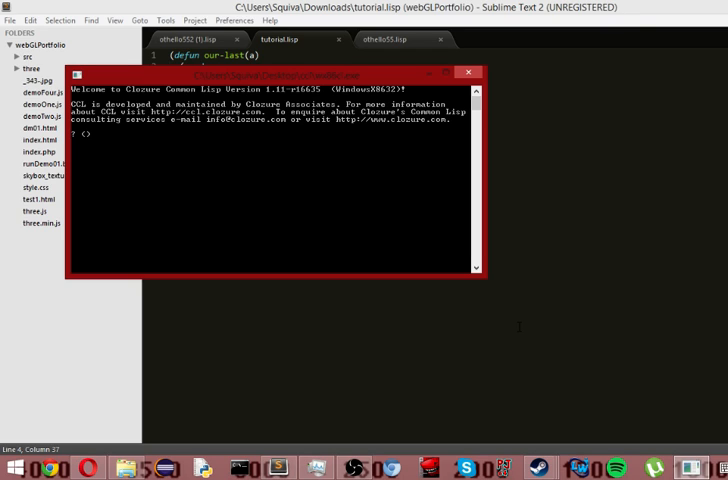
text((load)
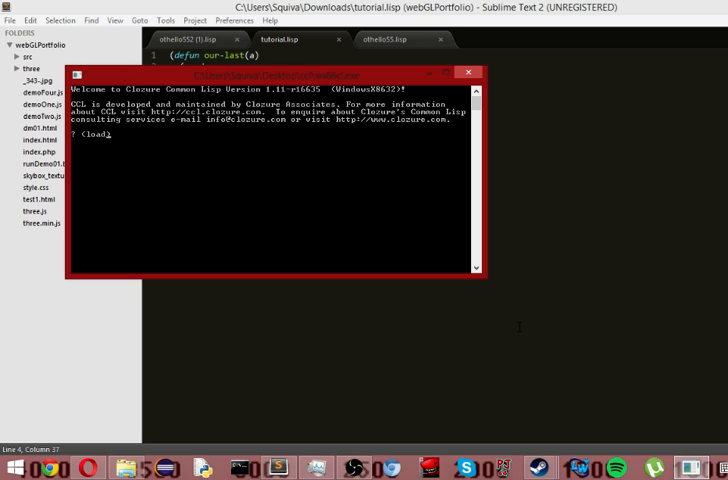
text("")
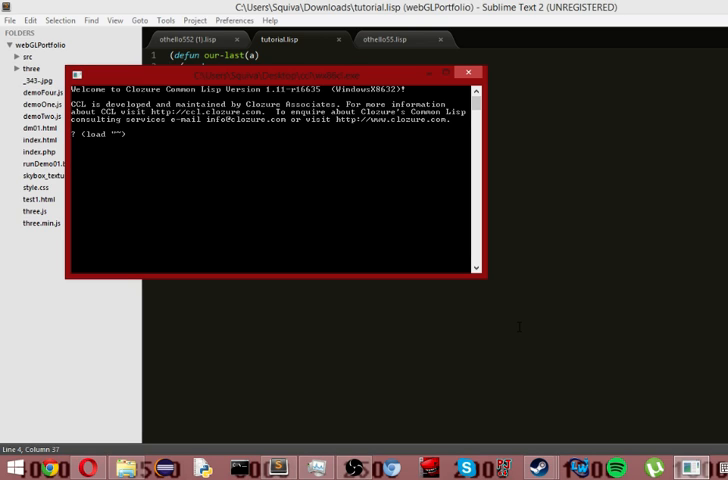
text(/Downloads)
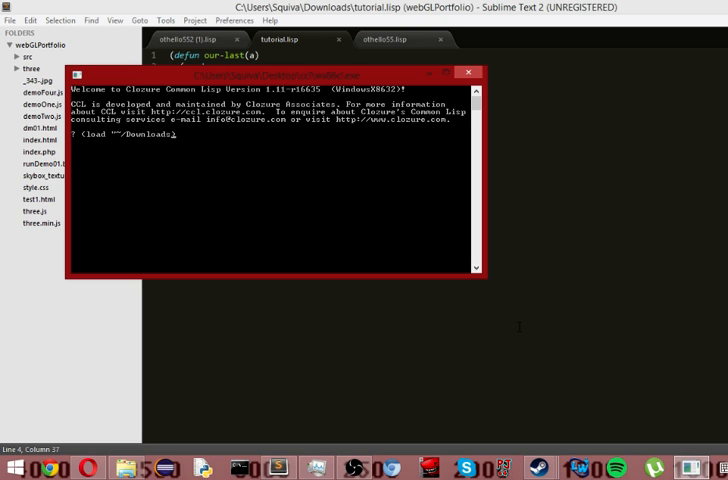
text())
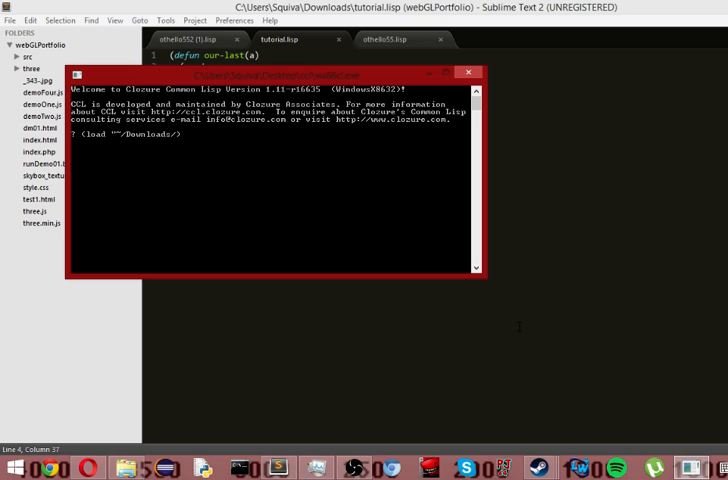
text(tutorial.lisp")
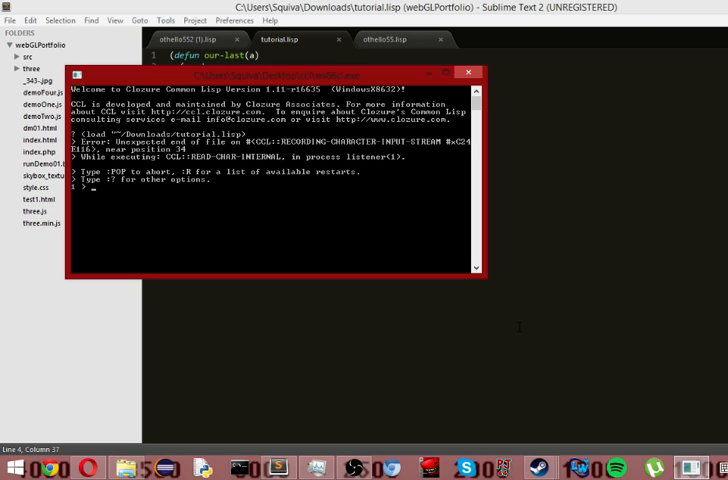
text((load "~/Downloads/tutorial.lisp"))
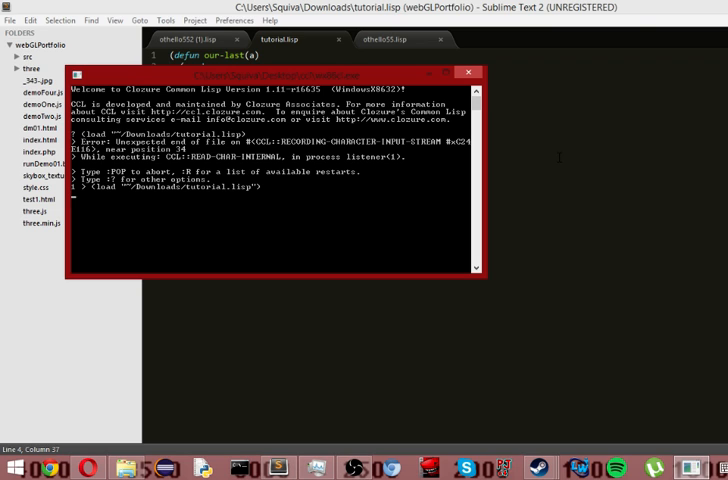
click(465, 72)
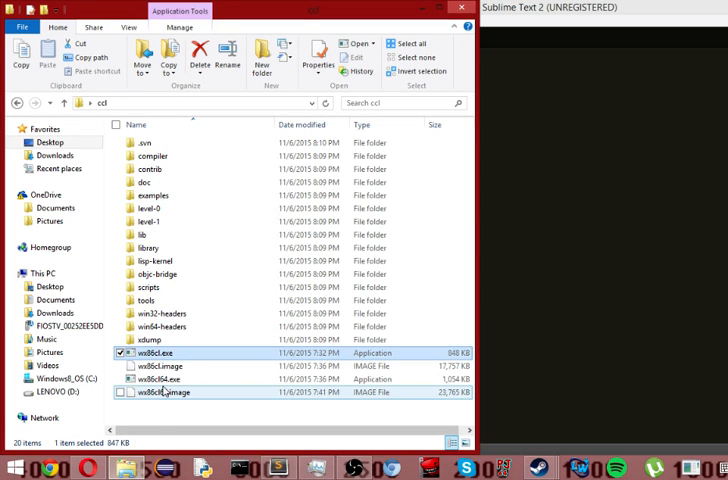
- Relaunch wx86cl.exe and run (load "~/Downloads/tutorial.lisp") at the fresh prompt
double_click(155, 352)
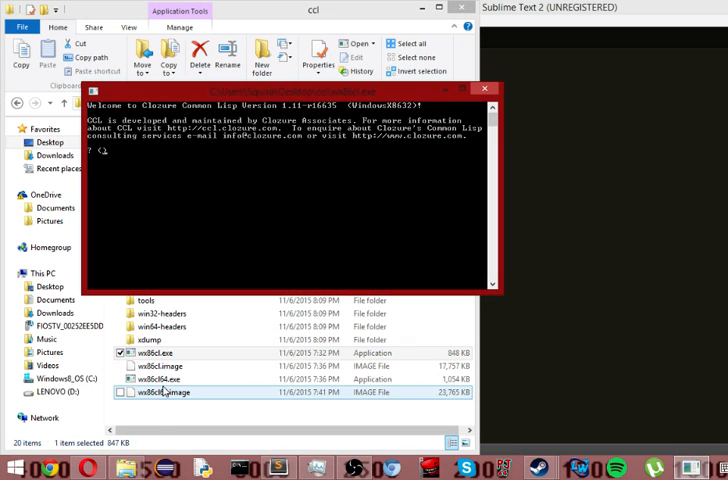
text((load "")
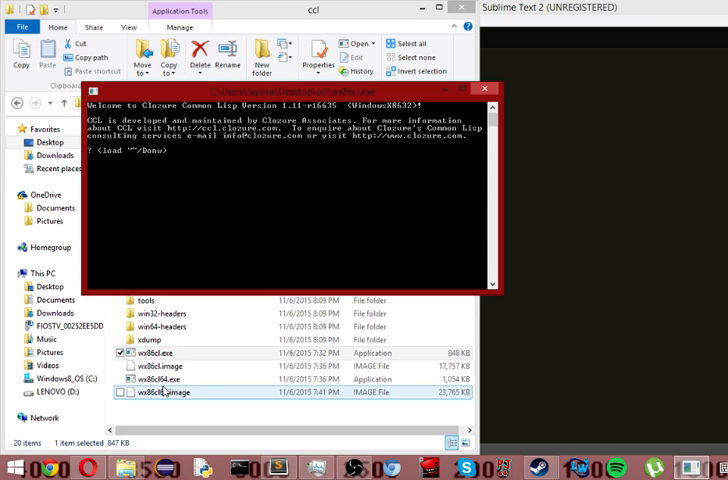
text(wnlo)
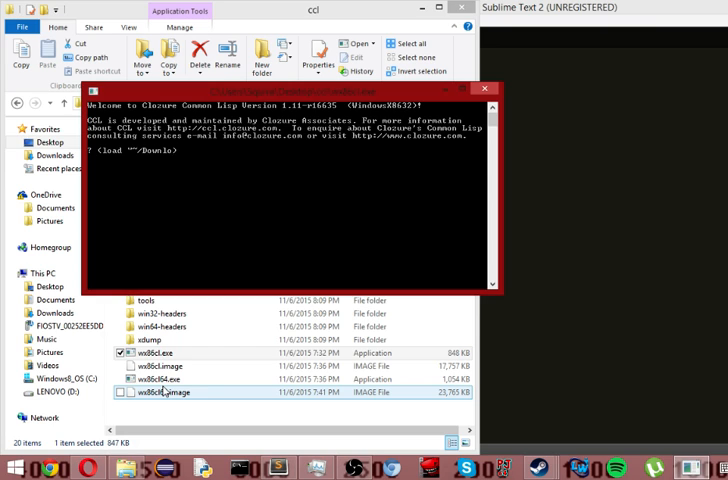
text(ads/))
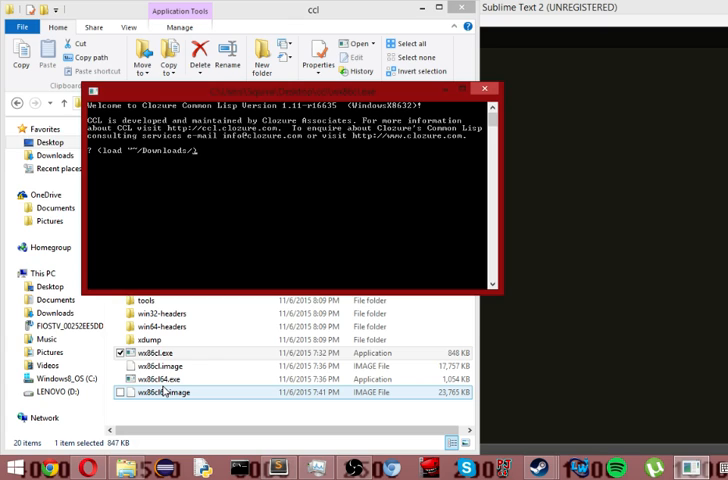
text(tutorial.)
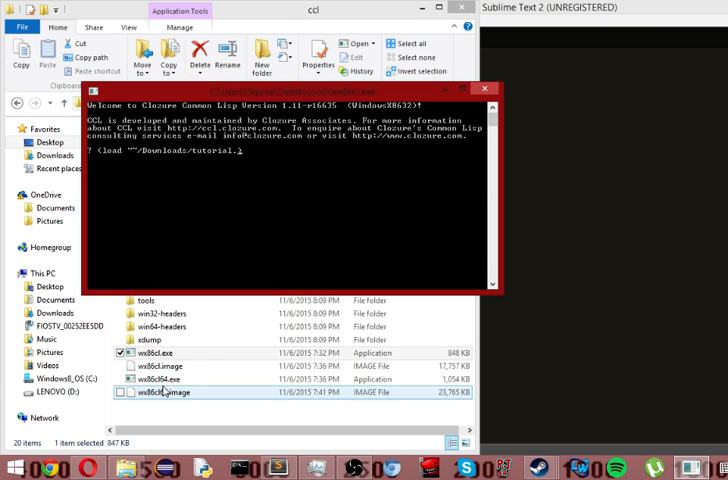
text(lisp)
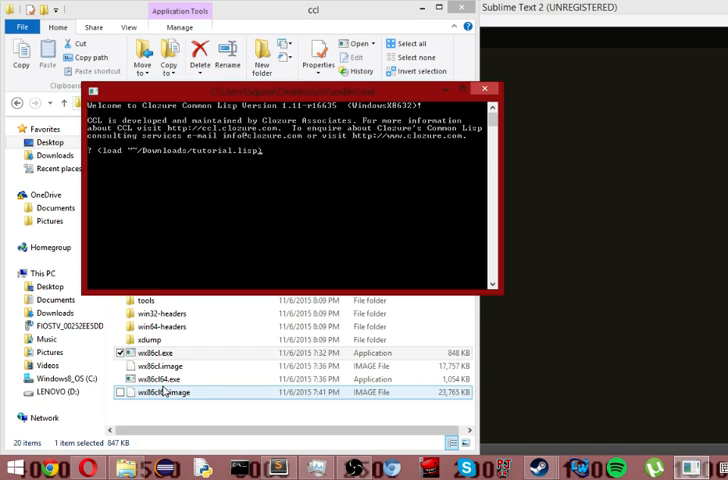
key(Return)
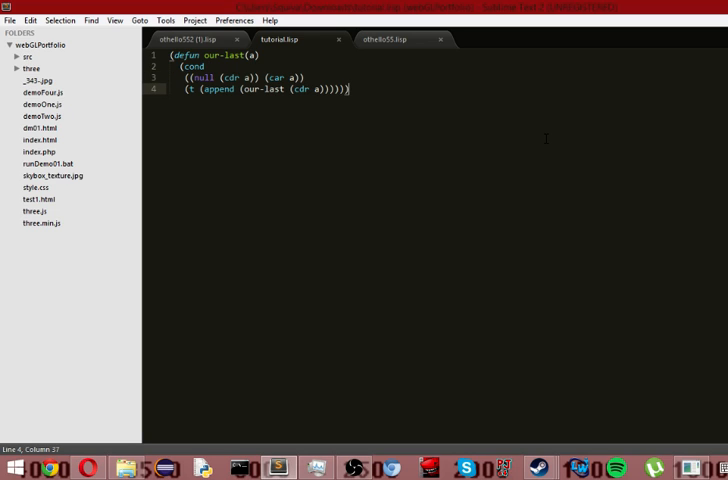
click(252, 54)
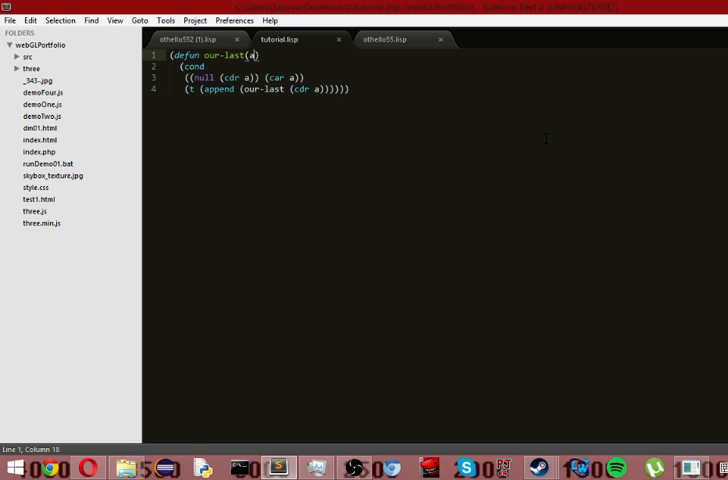
double_click(190, 54)
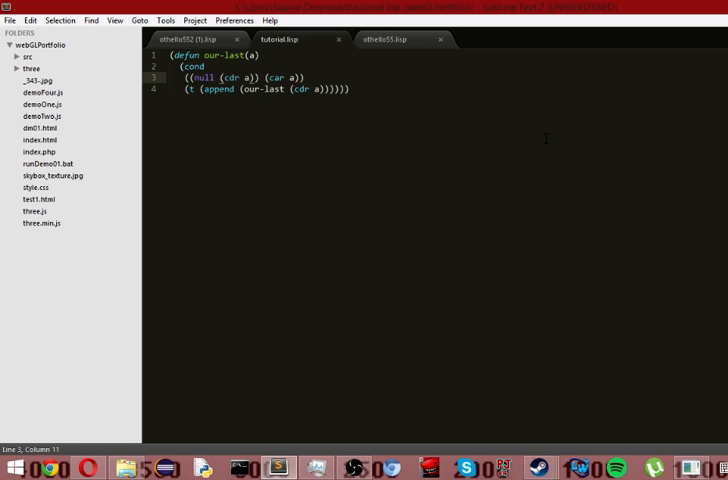
double_click(275, 77)
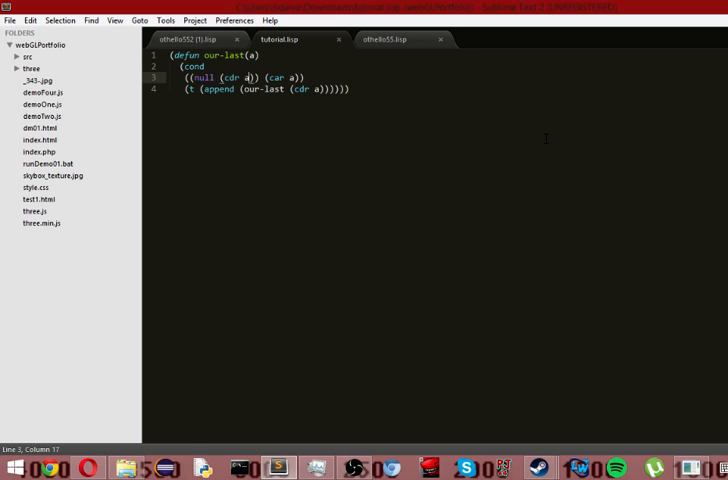
click(258, 77)
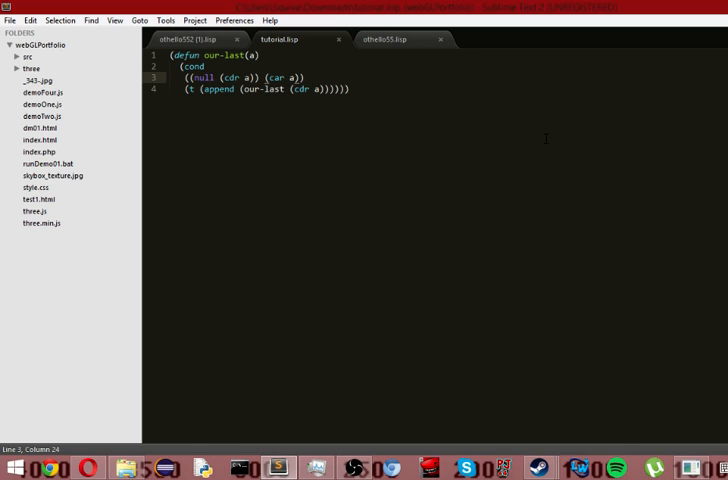
click(195, 88)
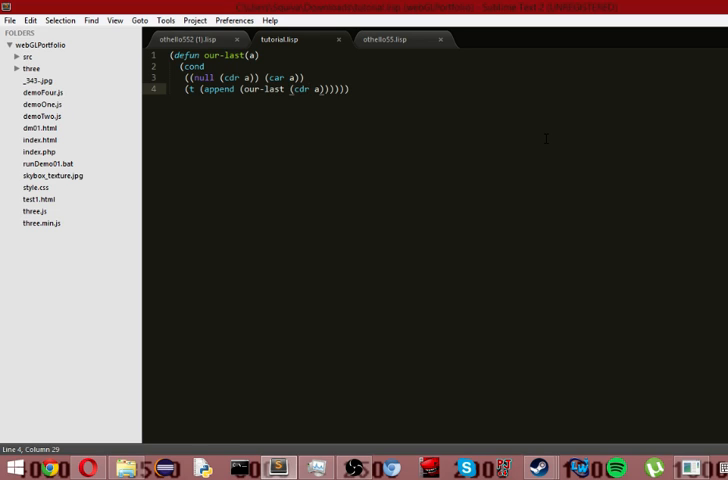
click(247, 54)
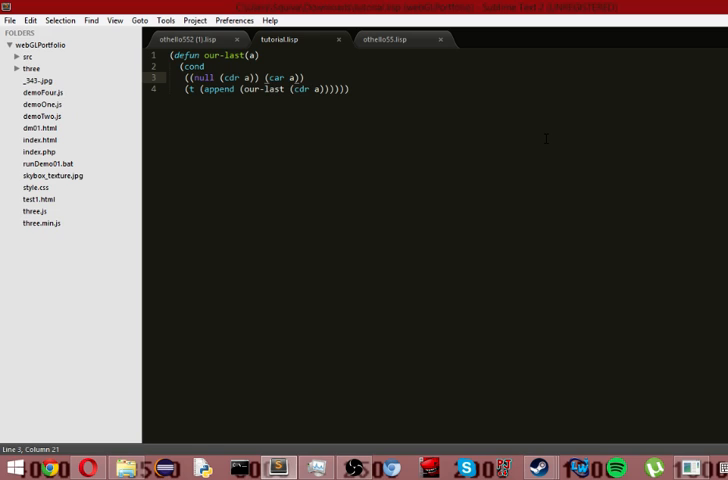
click(252, 88)
text((our-last '(1 2 3 4 5 a)))
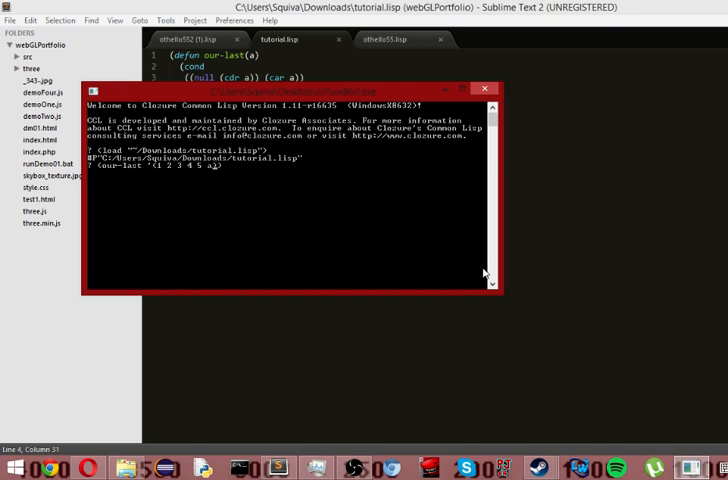
- Evaluate (our-last '(1 2 3 4 5 a)) in the console and get A back
key(Return)
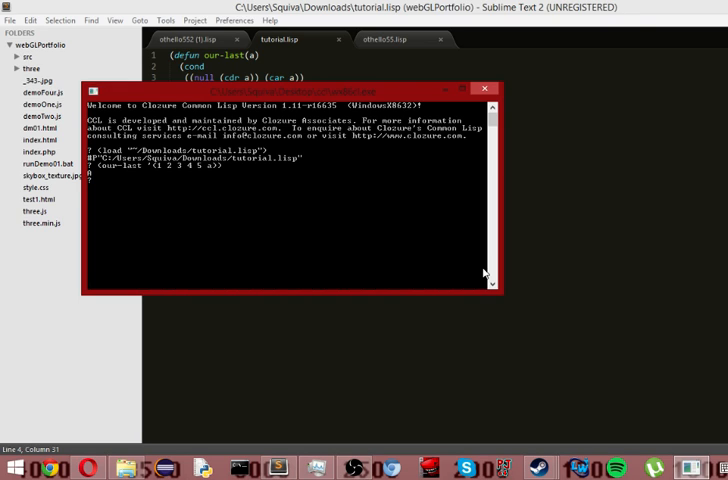
text((our-last (cdr a)))))))
text((defun )
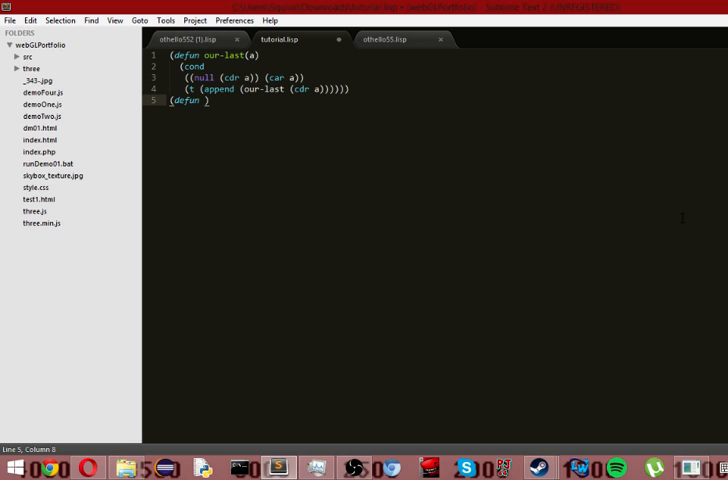
- Write (defun our-first(a) (cond ((null (cdr a)) (car a)) (t with balanced parentheses and save
text(our-first(a)
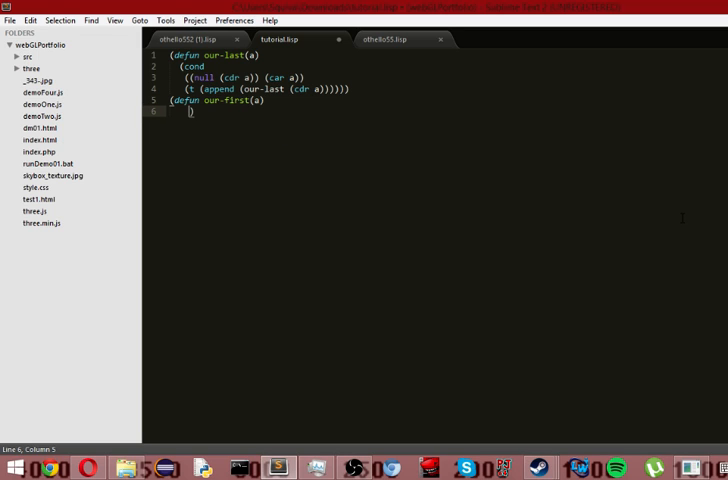
text(()
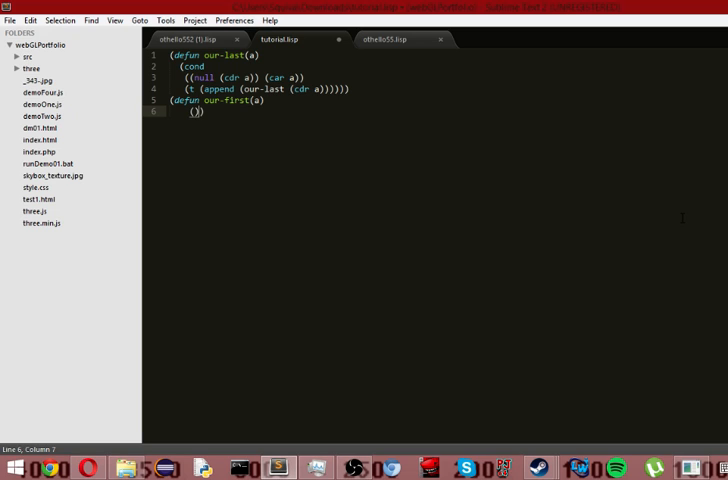
text(cond)
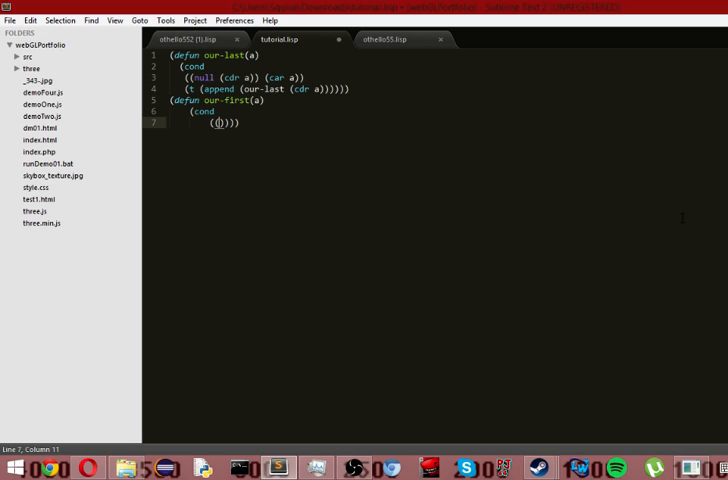
text(null)
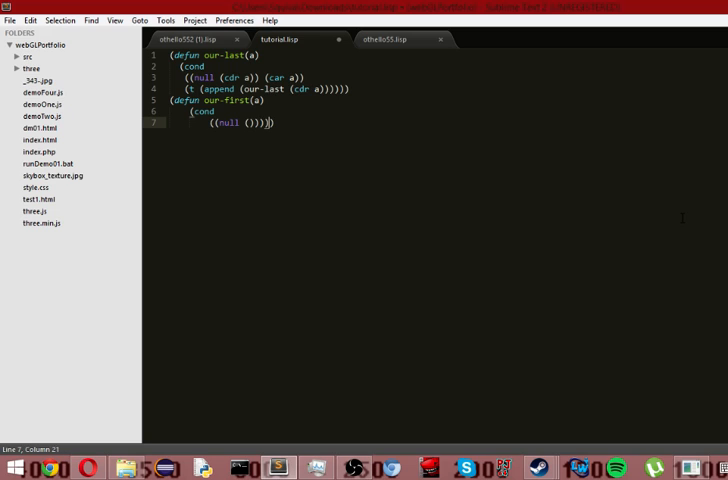
key(BackSpace)
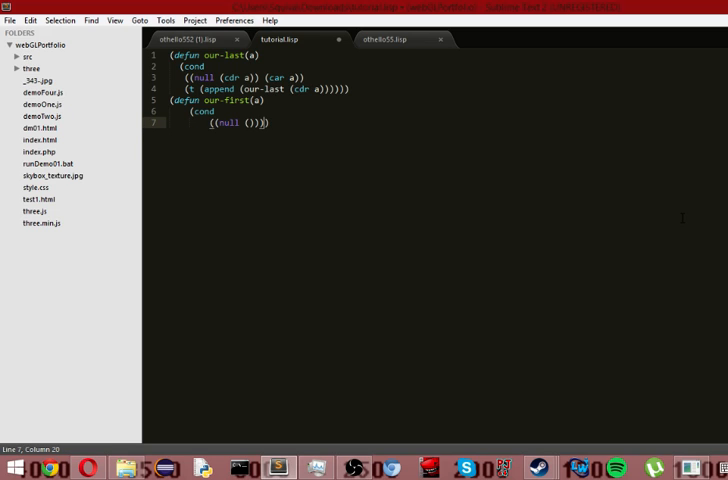
key(Backspace)
text())
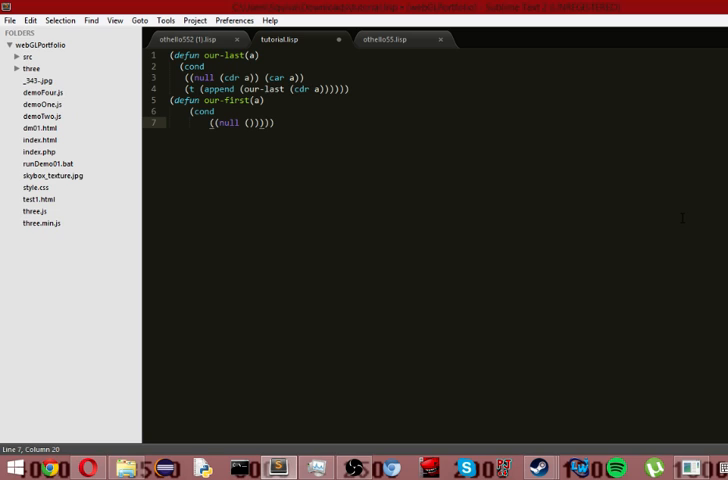
key(Enter)
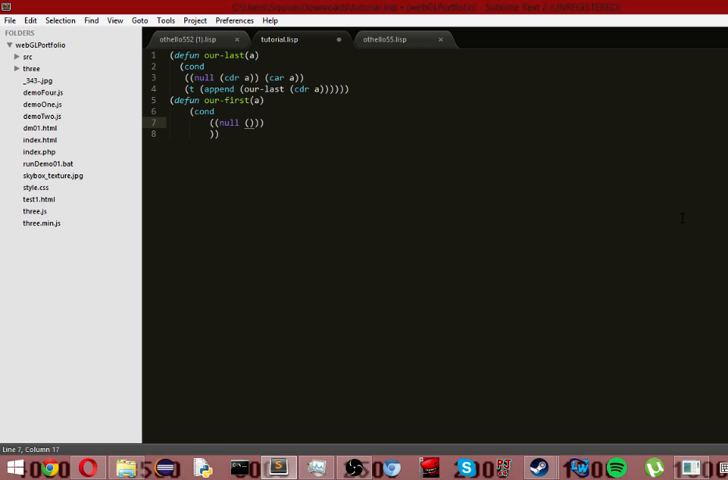
text(cdr a)
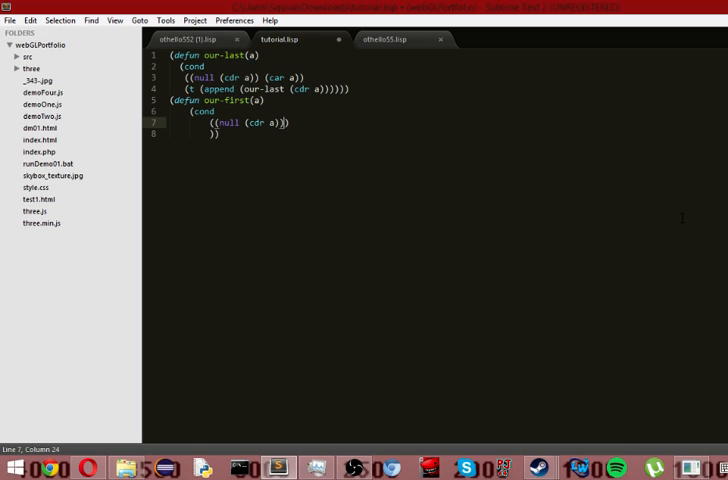
text((car a)
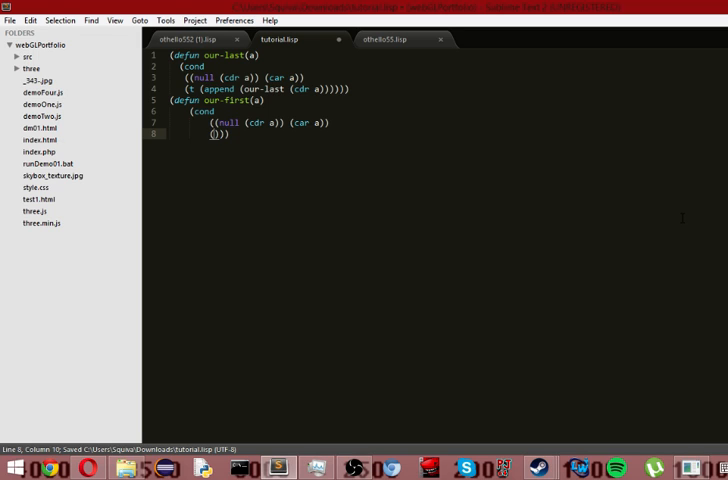
text(t)
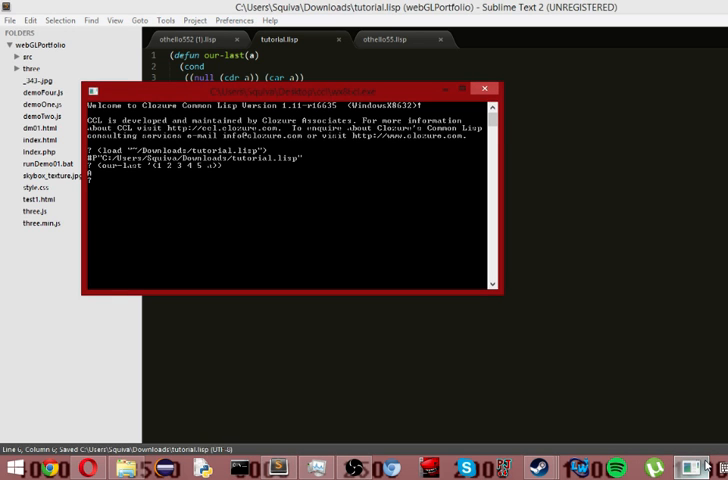
- Reload tutorial.lisp and evaluate (our-first '(1 2 3 4 5 a)) to get 1
text((load "~/Downloads/tutorial.lisp"))
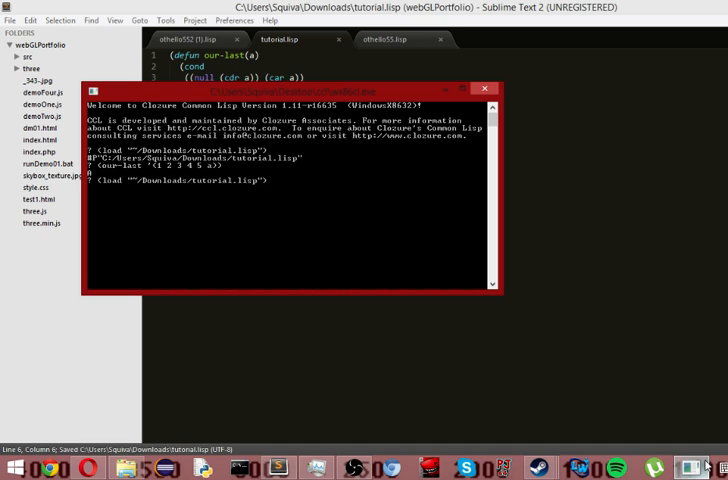
key(Return)
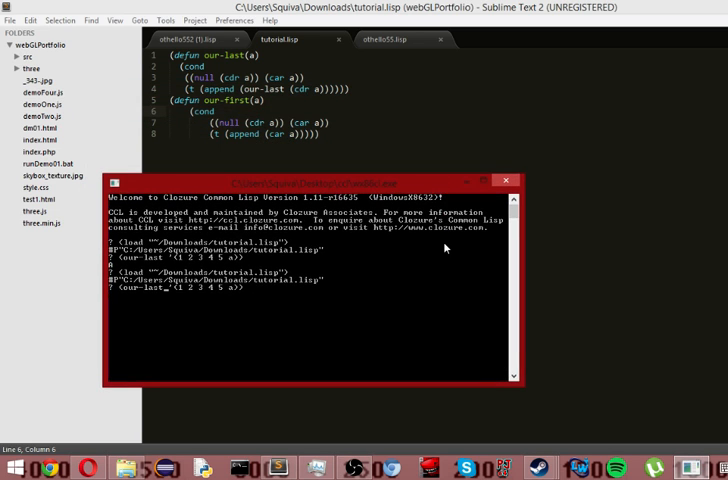
text(our-firs)
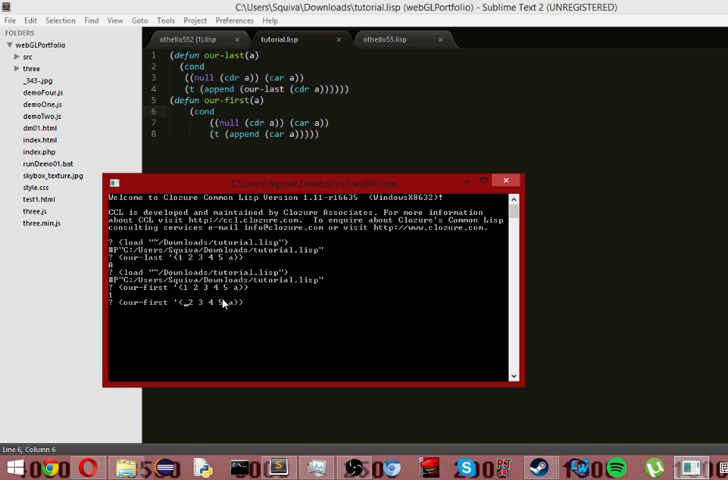
key(Return)
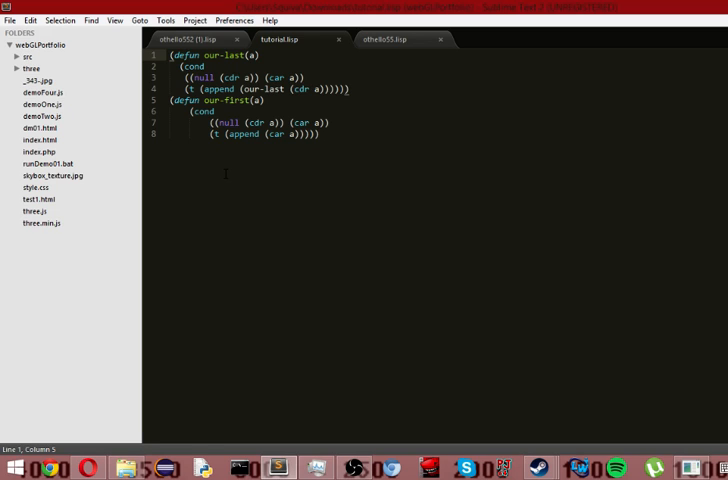
mouse_move(343, 219)
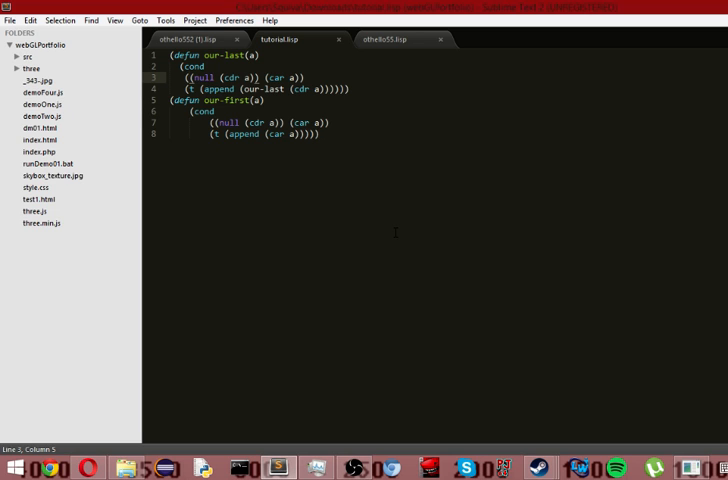
- Switch from Sublime Text back to the wx86cl console window with Alt+Tab
key(alt+tab)
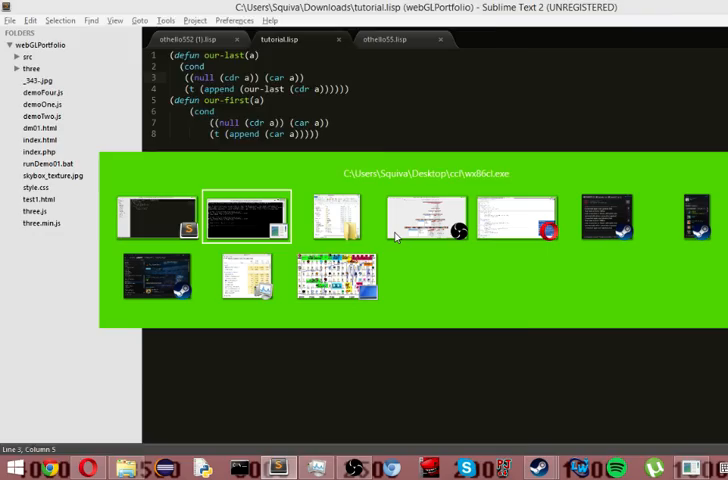